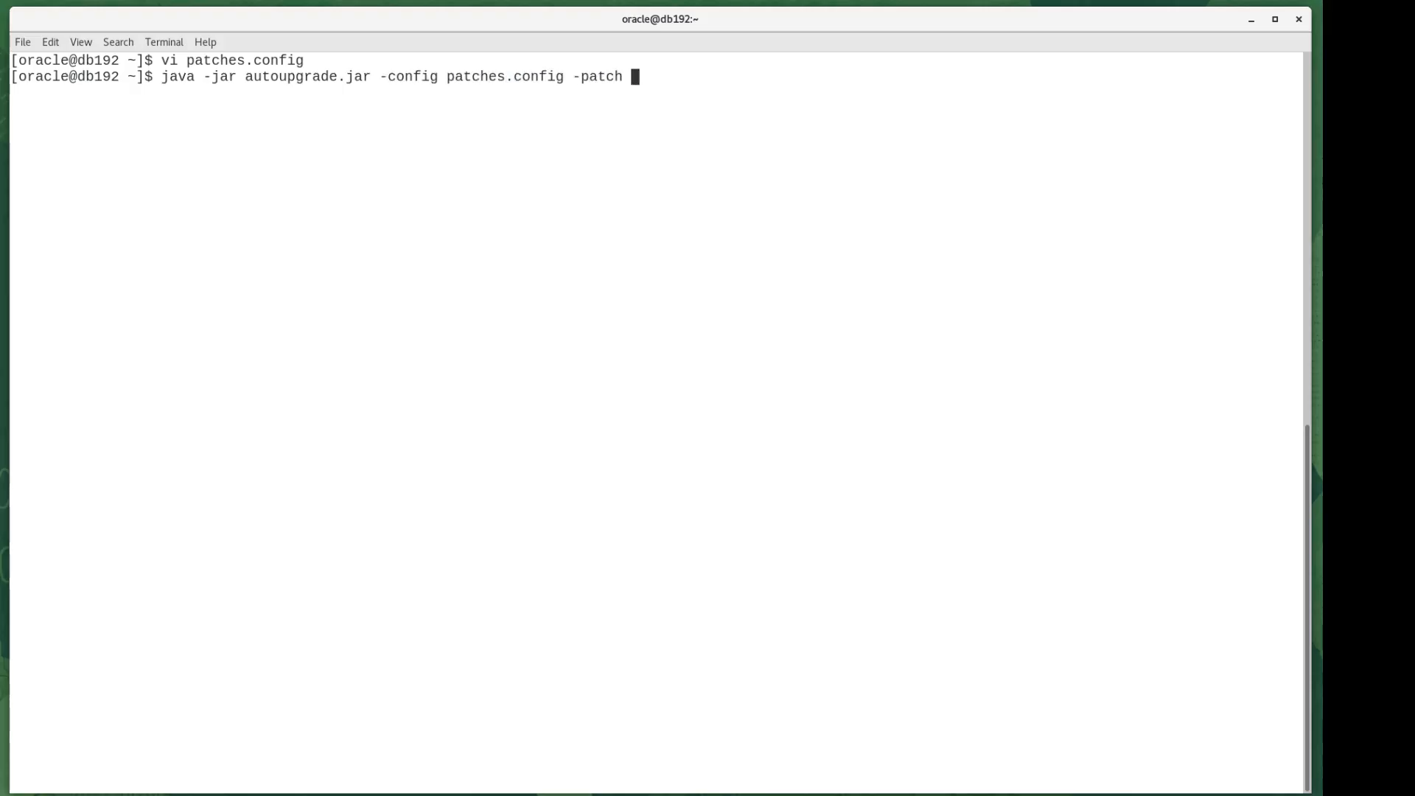
{"action": "type", "text": "-load_password"}
{"action": "type", "text": "vi"}
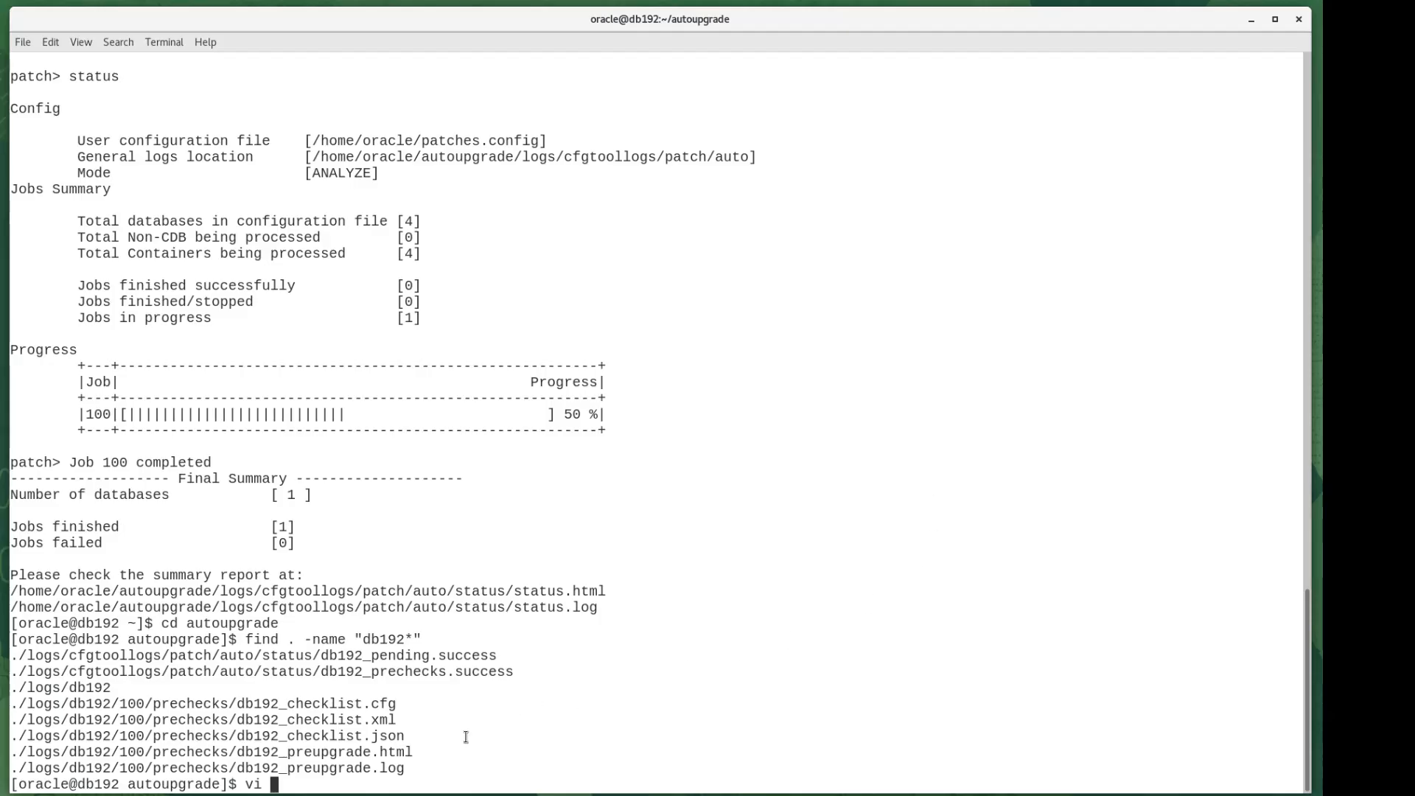
{"action": "type", "text": "./logs/db192/100/prechecks/db192_preupgrade.log"}
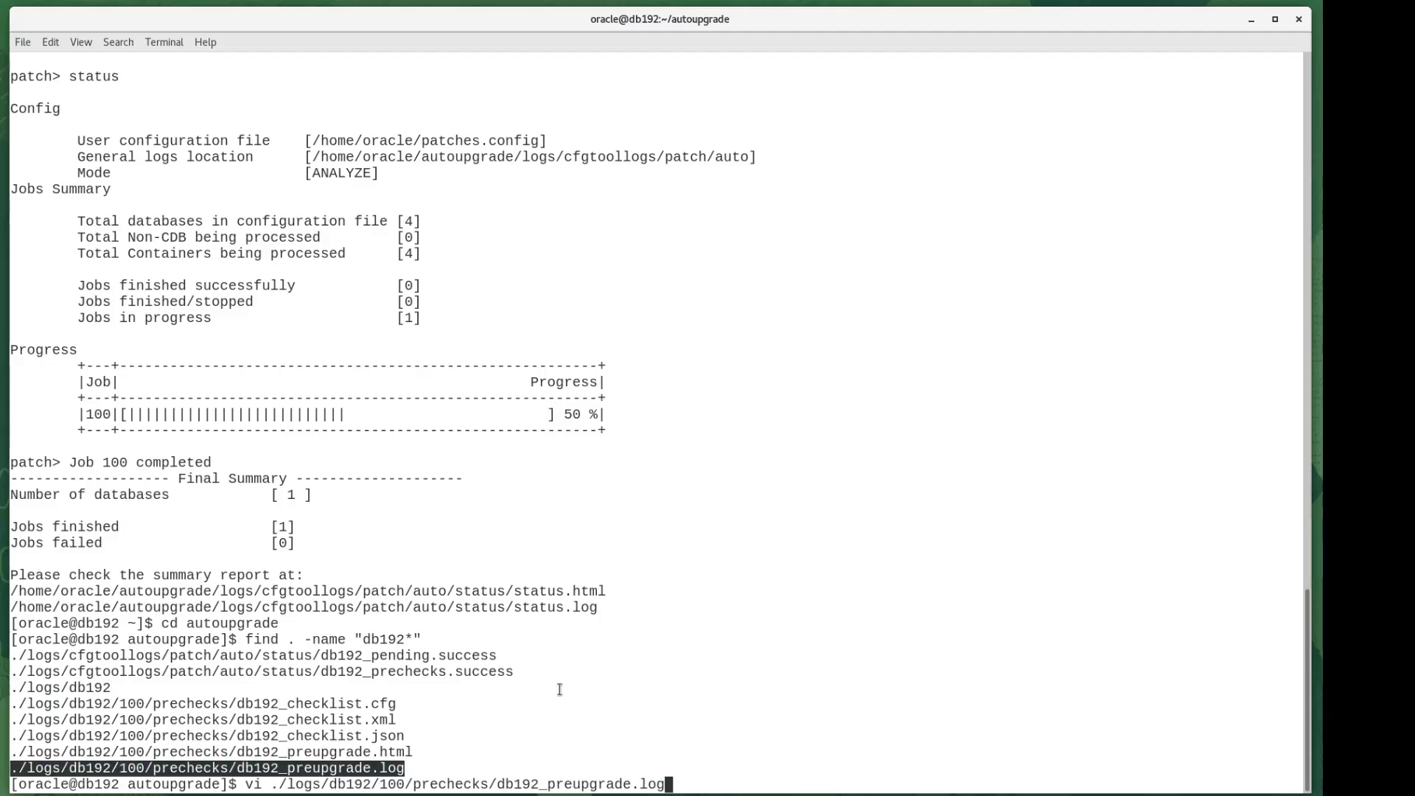